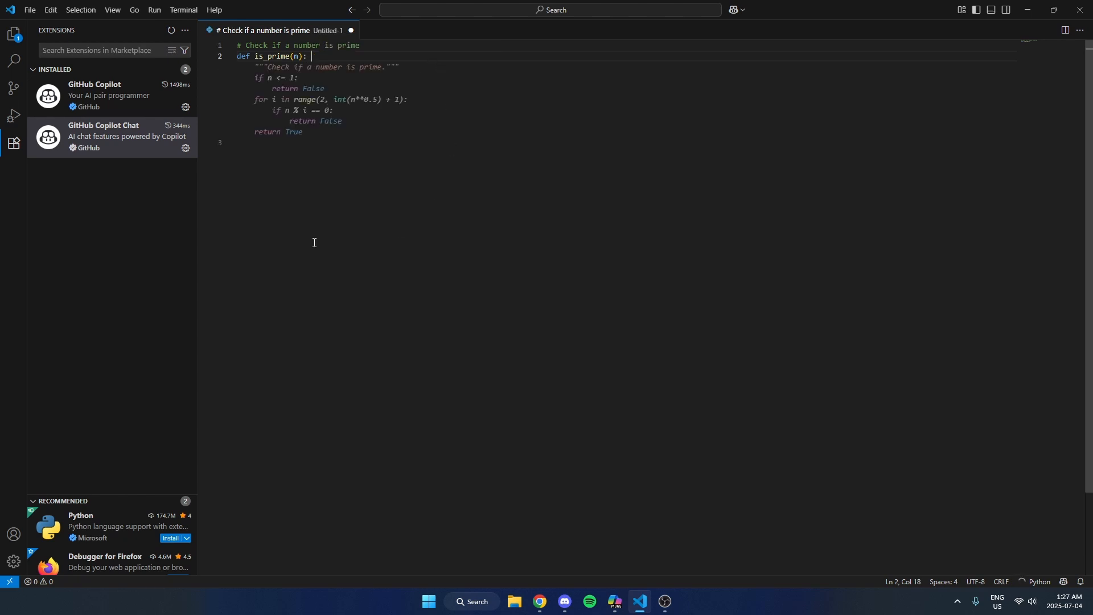
mouse_move(314, 242)
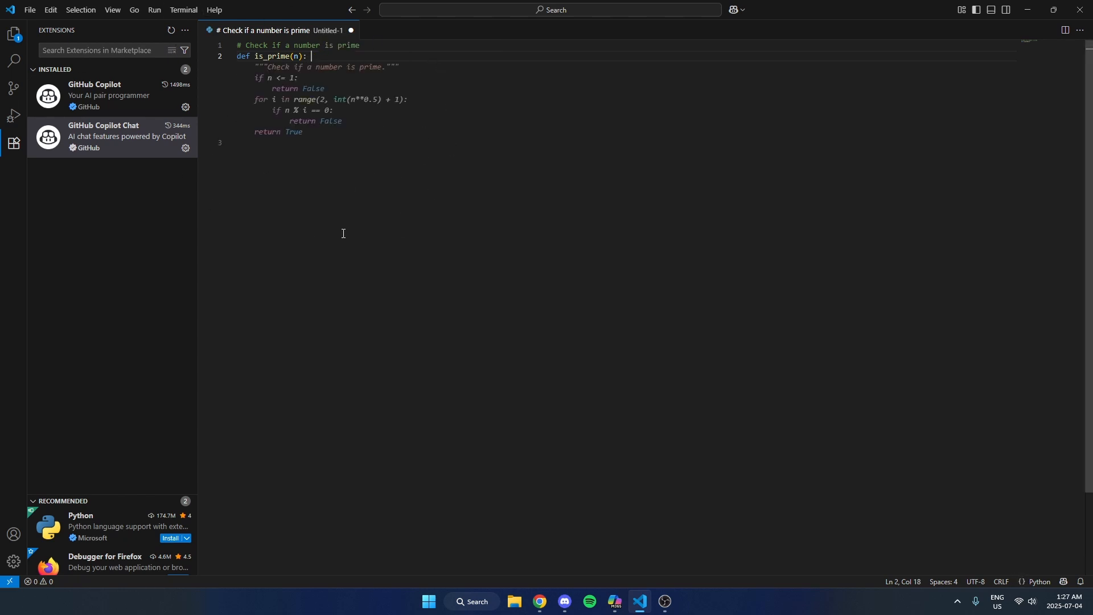
mouse_move(351, 264)
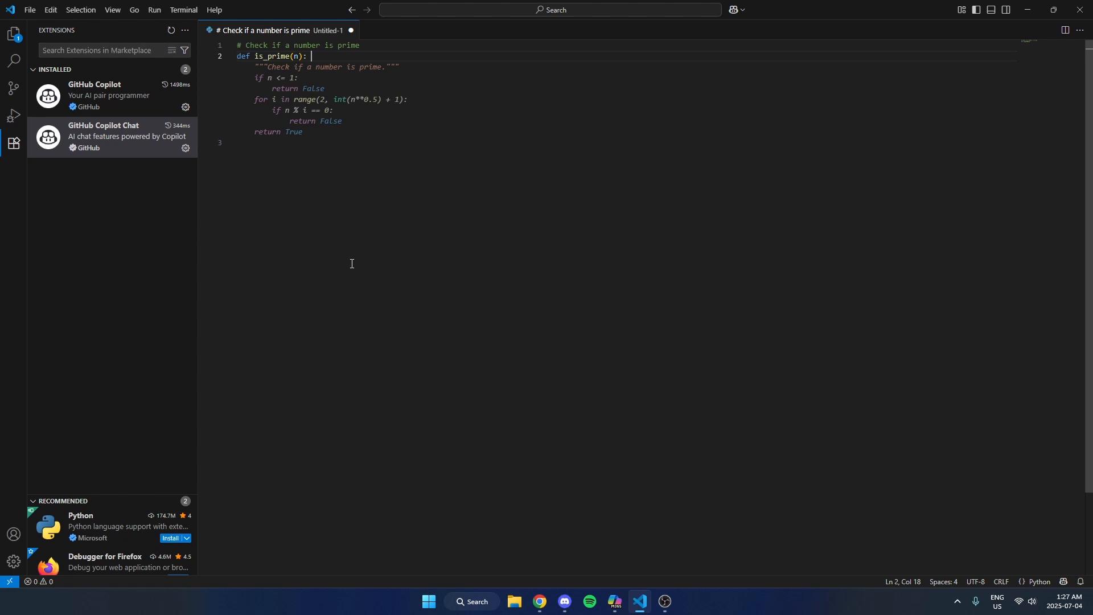
mouse_move(12, 563)
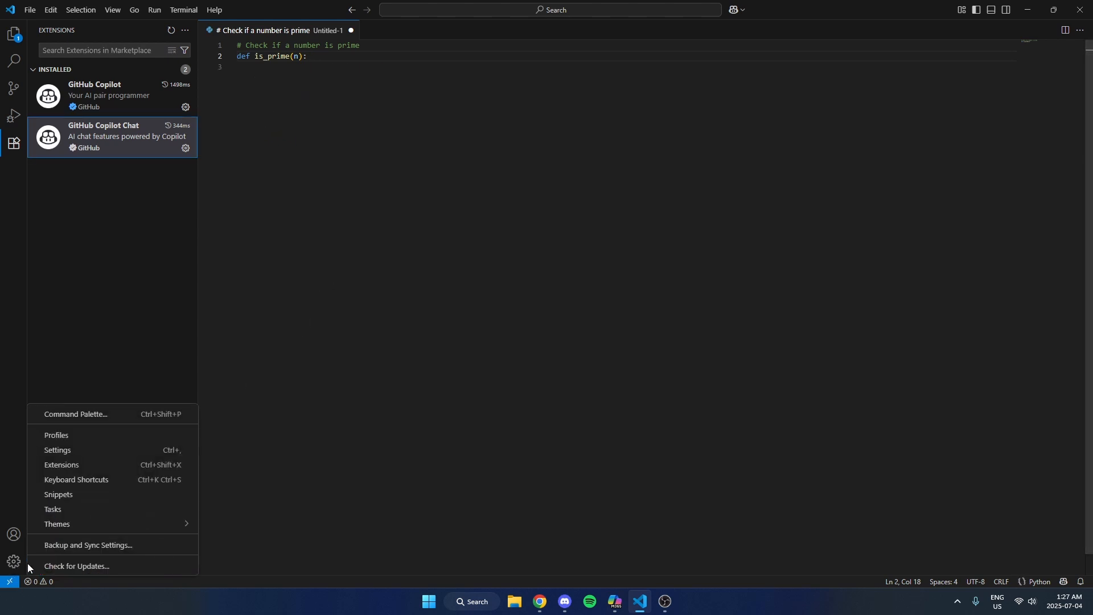
Open Settings from the Manage gear and focus the Search settings box
left_click(57, 450)
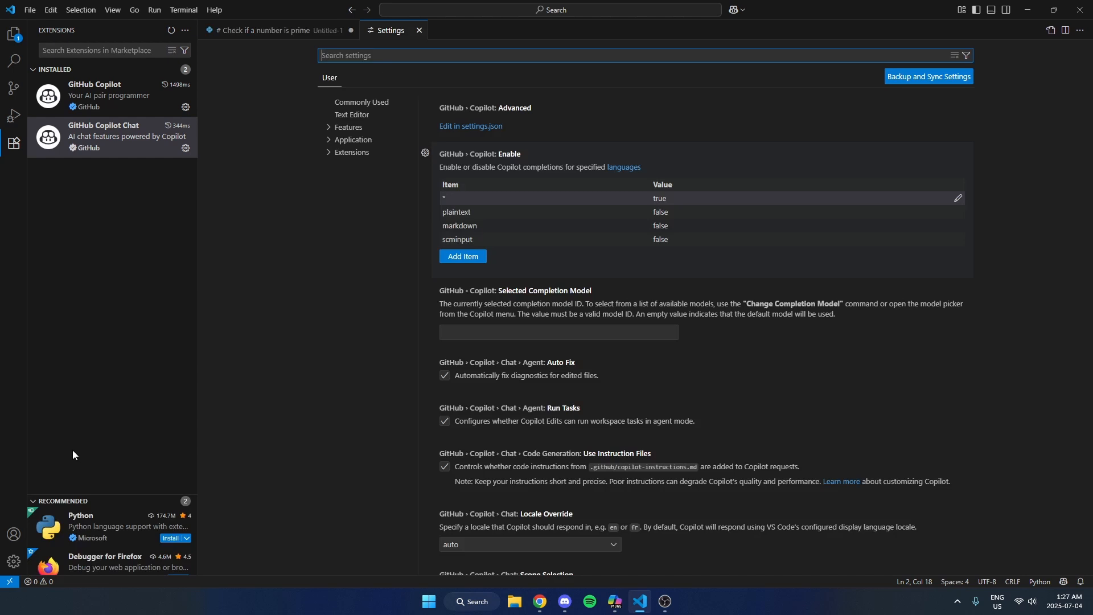
left_click(362, 102)
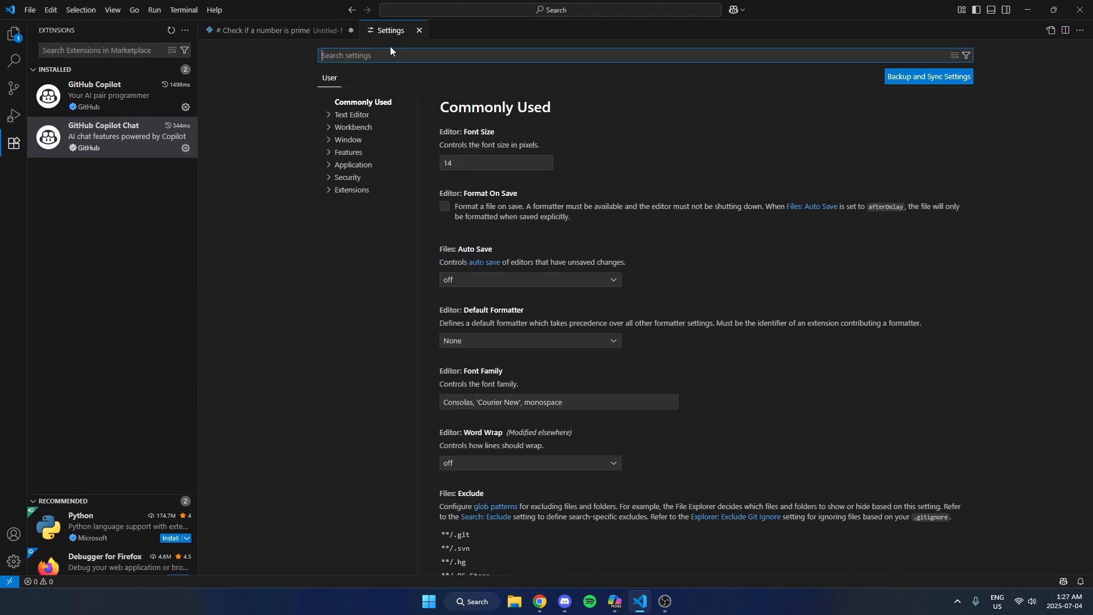
Filter the settings by 'copilot' to list the GitHub Copilot settings
type("copilot")
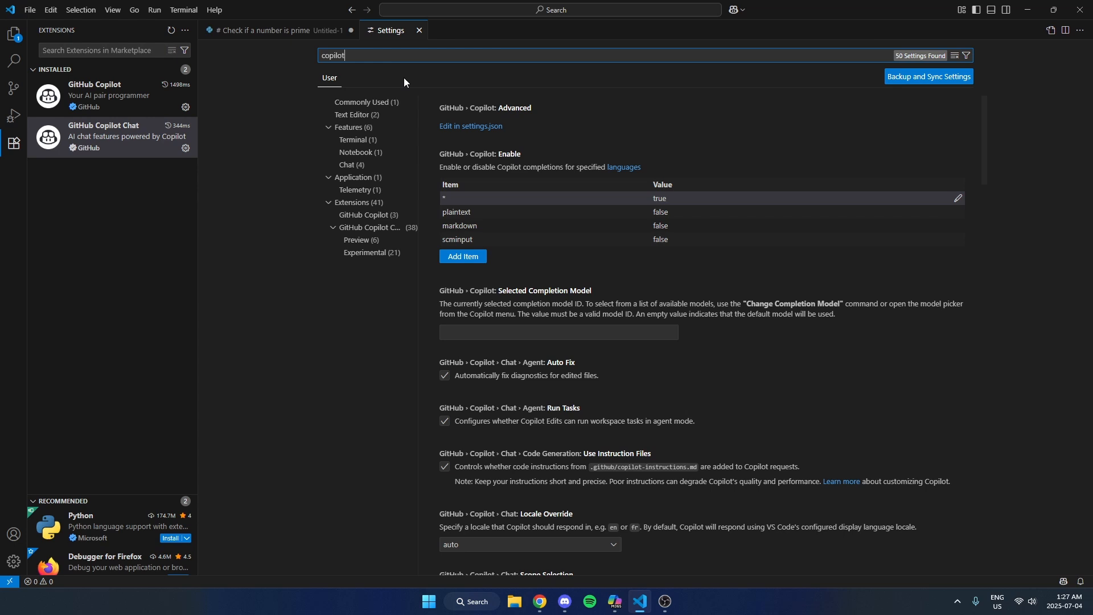
mouse_move(524, 185)
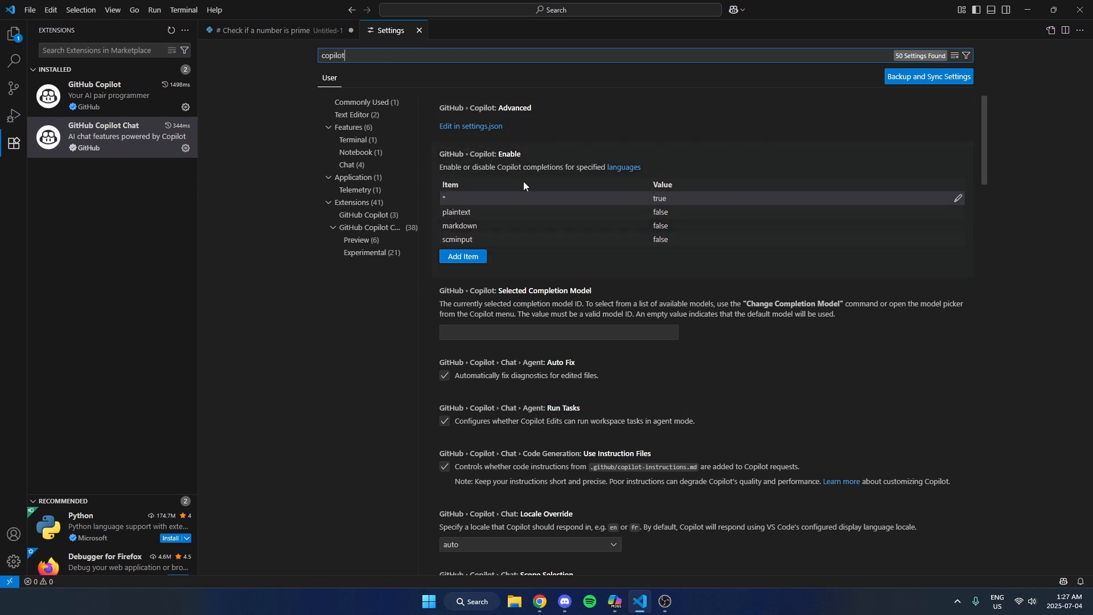
mouse_move(622, 211)
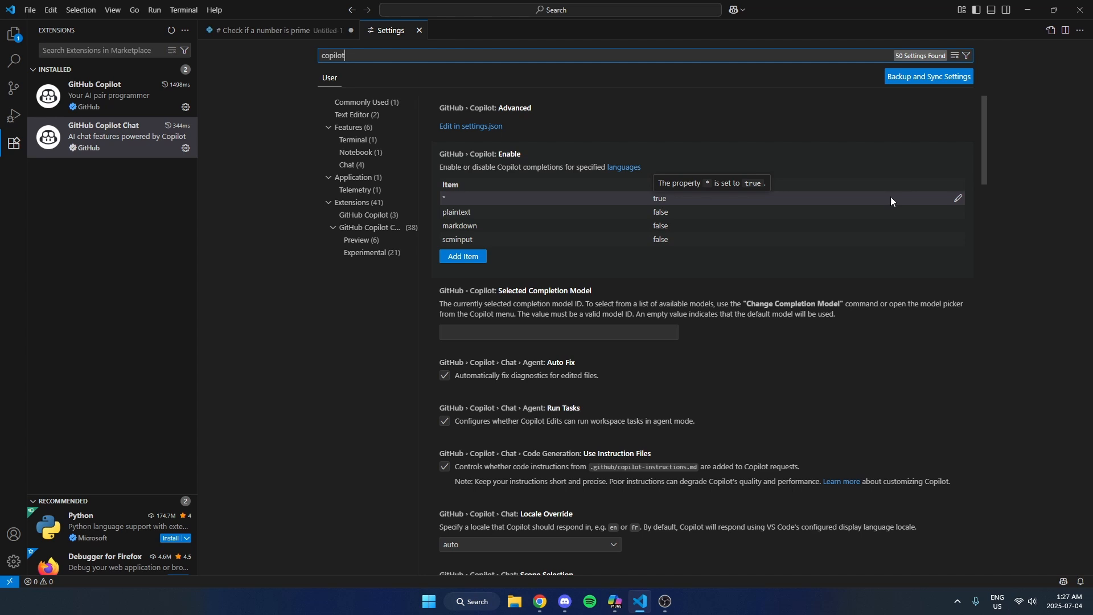
Set the GitHub Copilot: Enable '*' entry to false, then return to the is_prime Python file
left_click(957, 199)
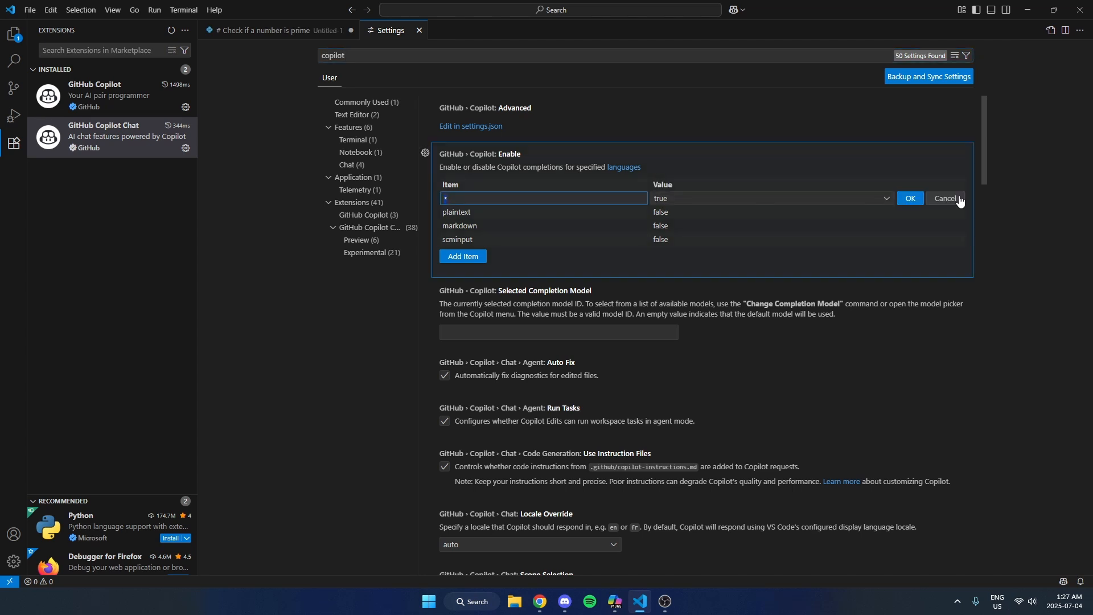
mouse_move(697, 202)
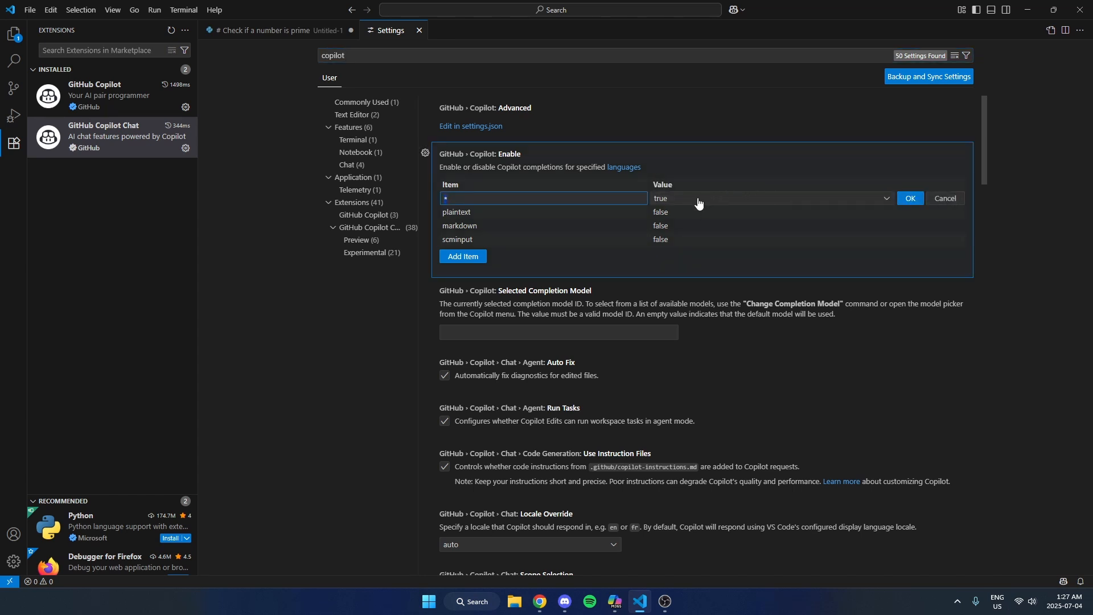
left_click(771, 199)
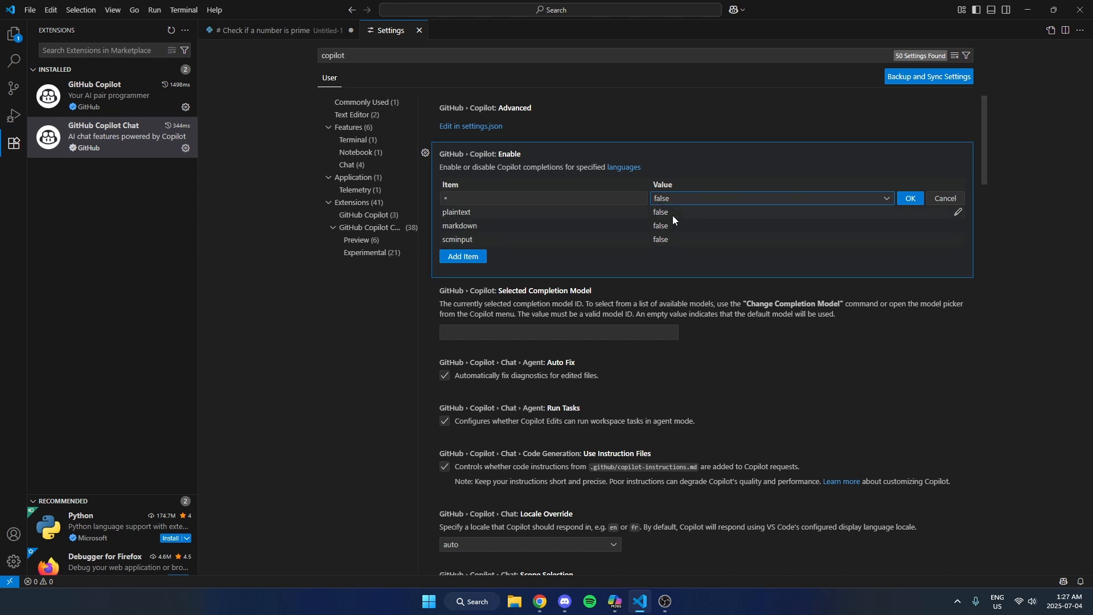
left_click(910, 198)
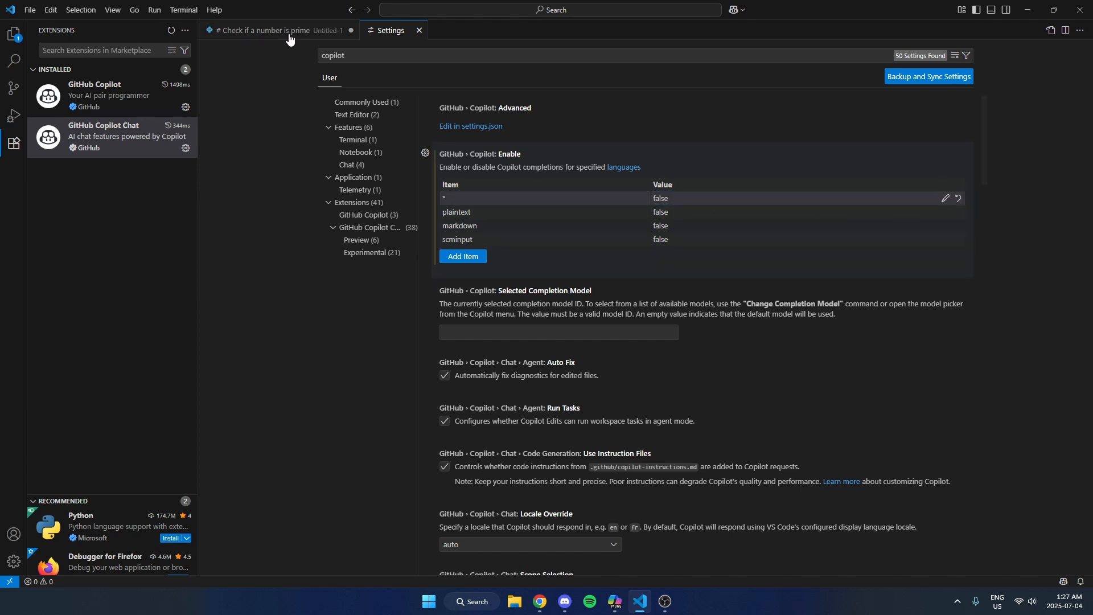
left_click(264, 30)
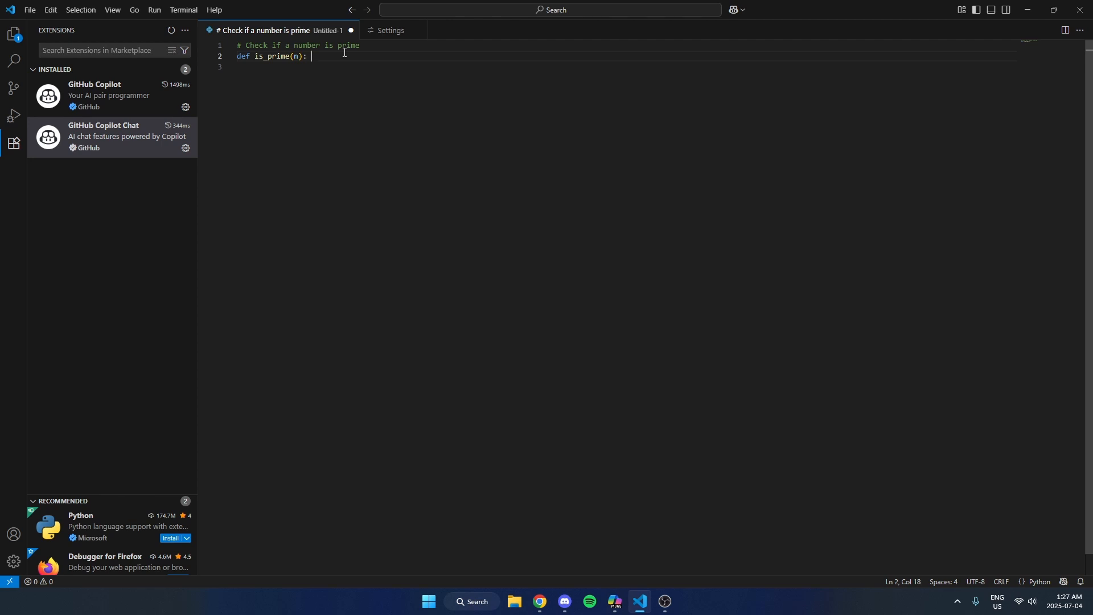